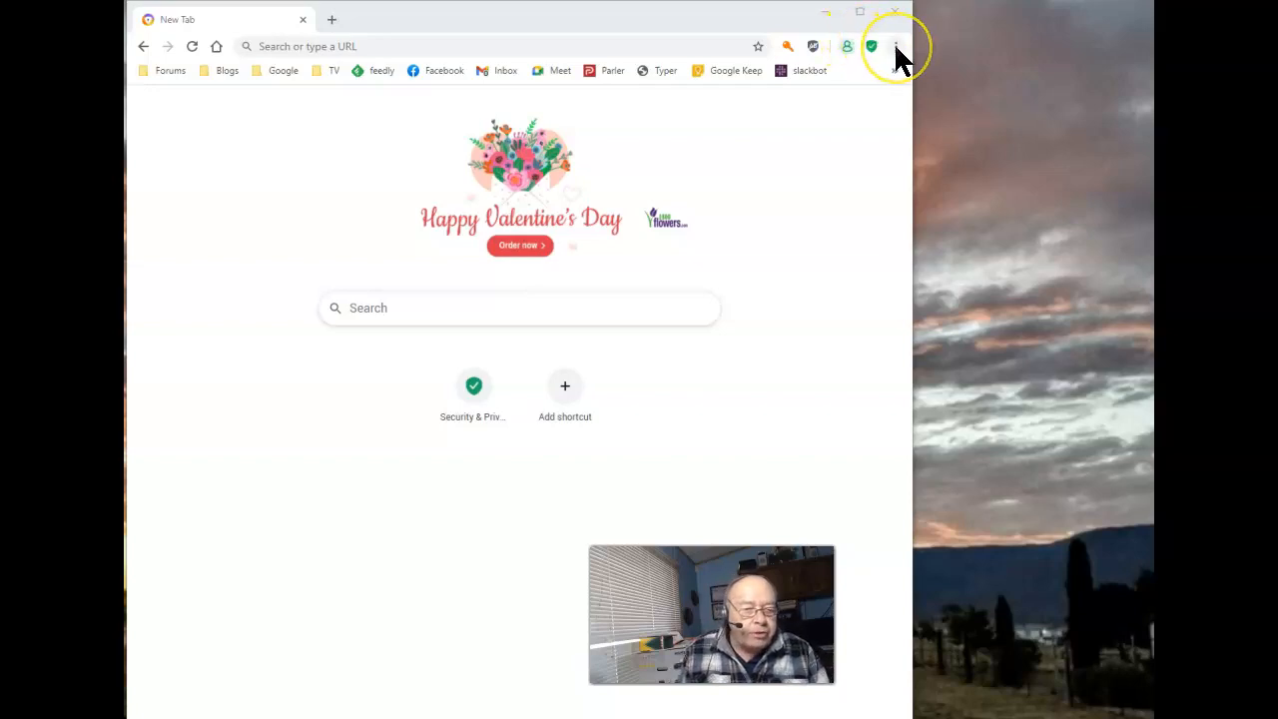
mouse_move(895, 46)
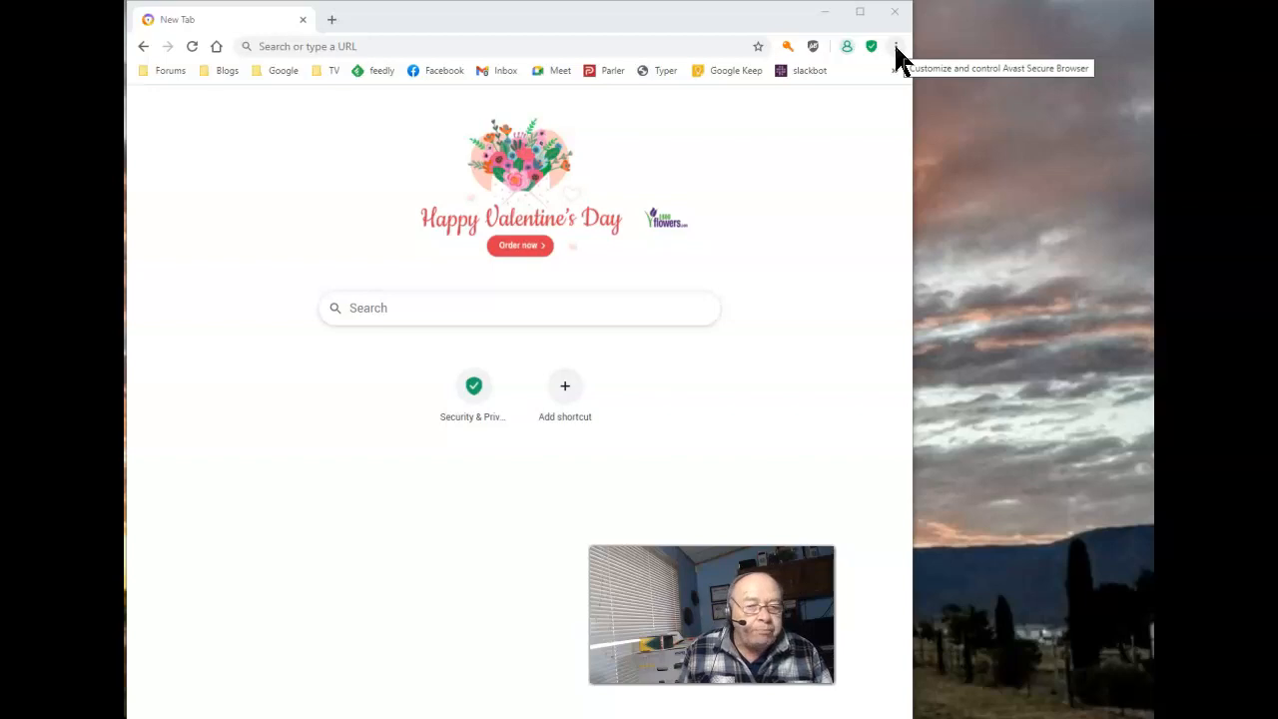
Step: Open the browser's main three-dot menu on the new tab
click(896, 46)
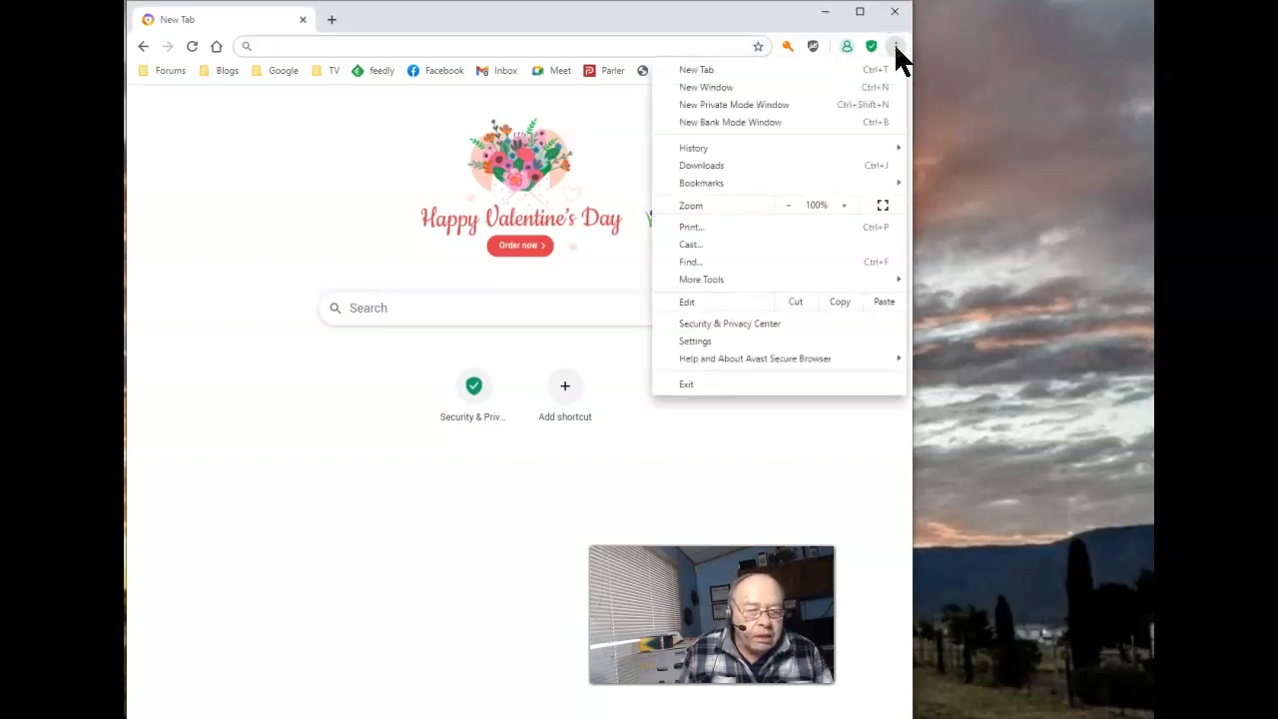
mouse_move(719, 279)
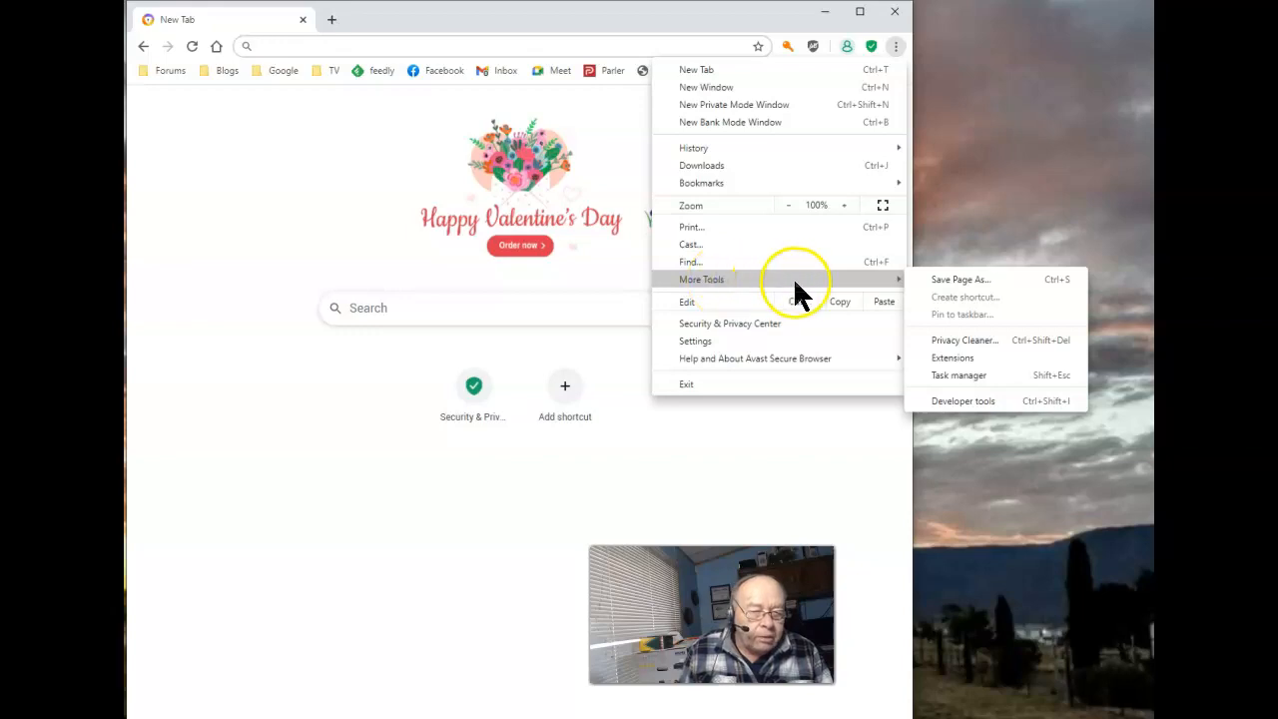
mouse_move(983, 374)
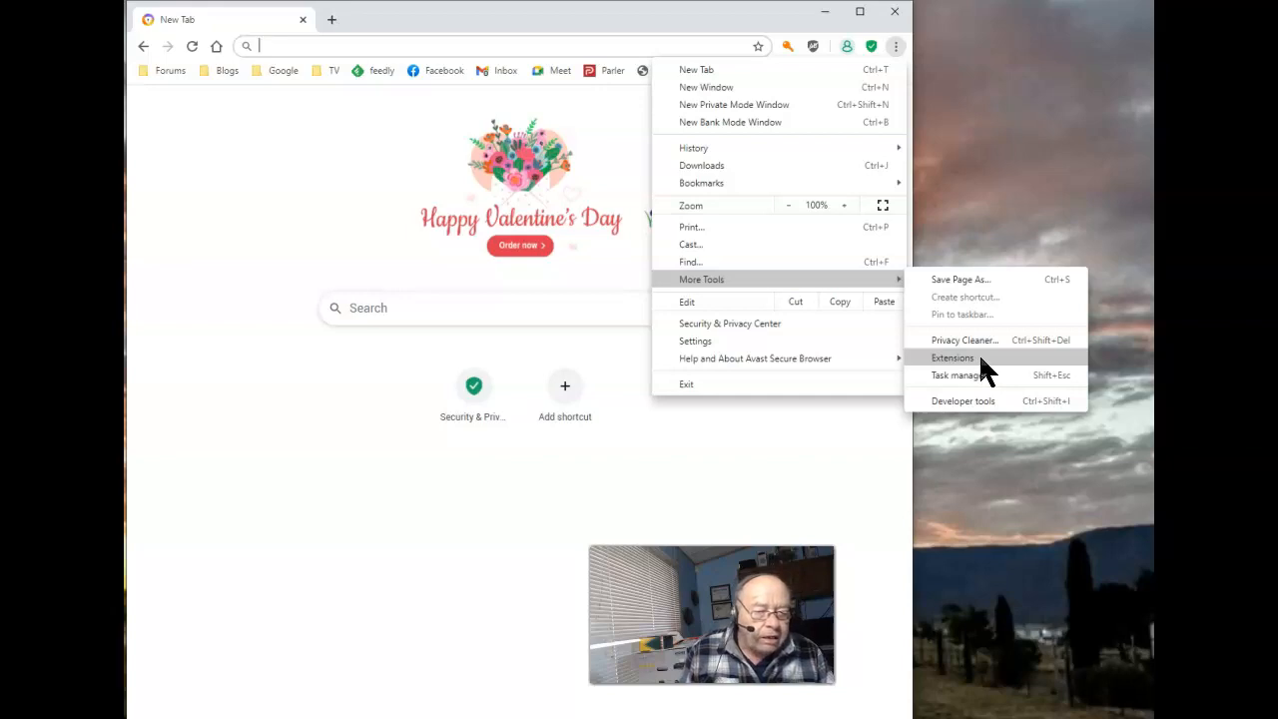
Step: Go to the Extensions page and switch Developer mode on
click(952, 358)
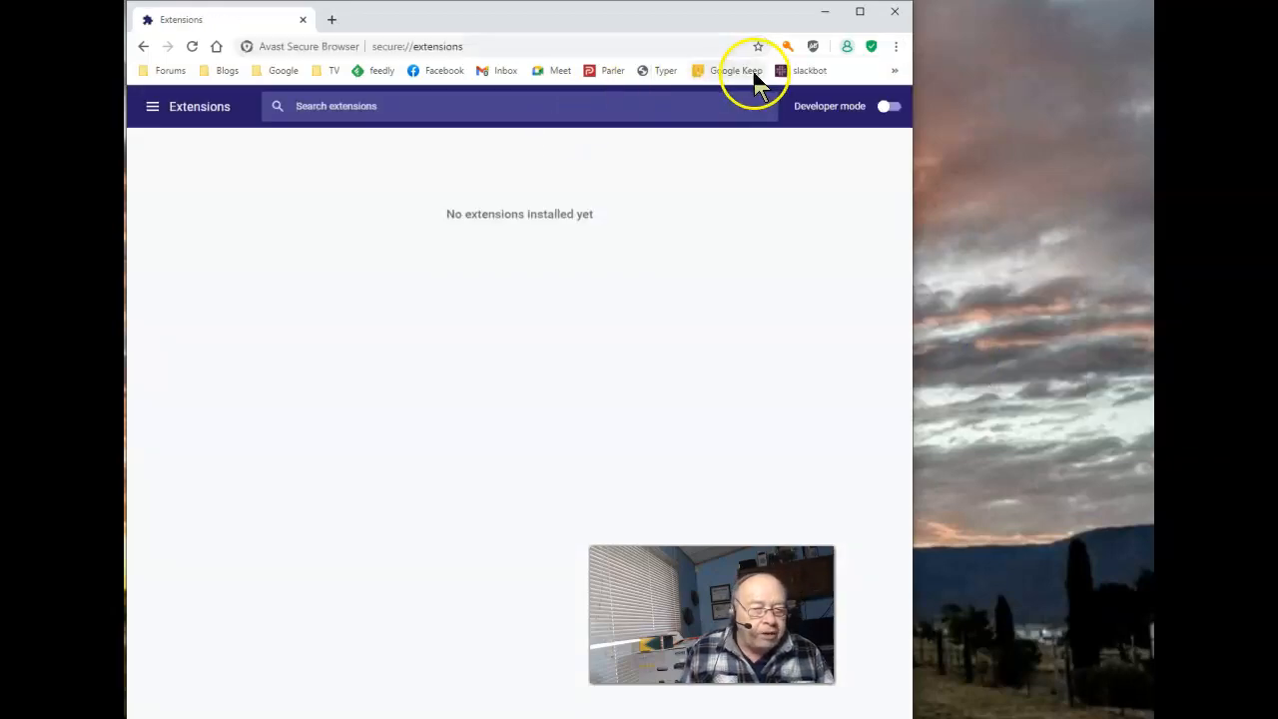
mouse_move(839, 106)
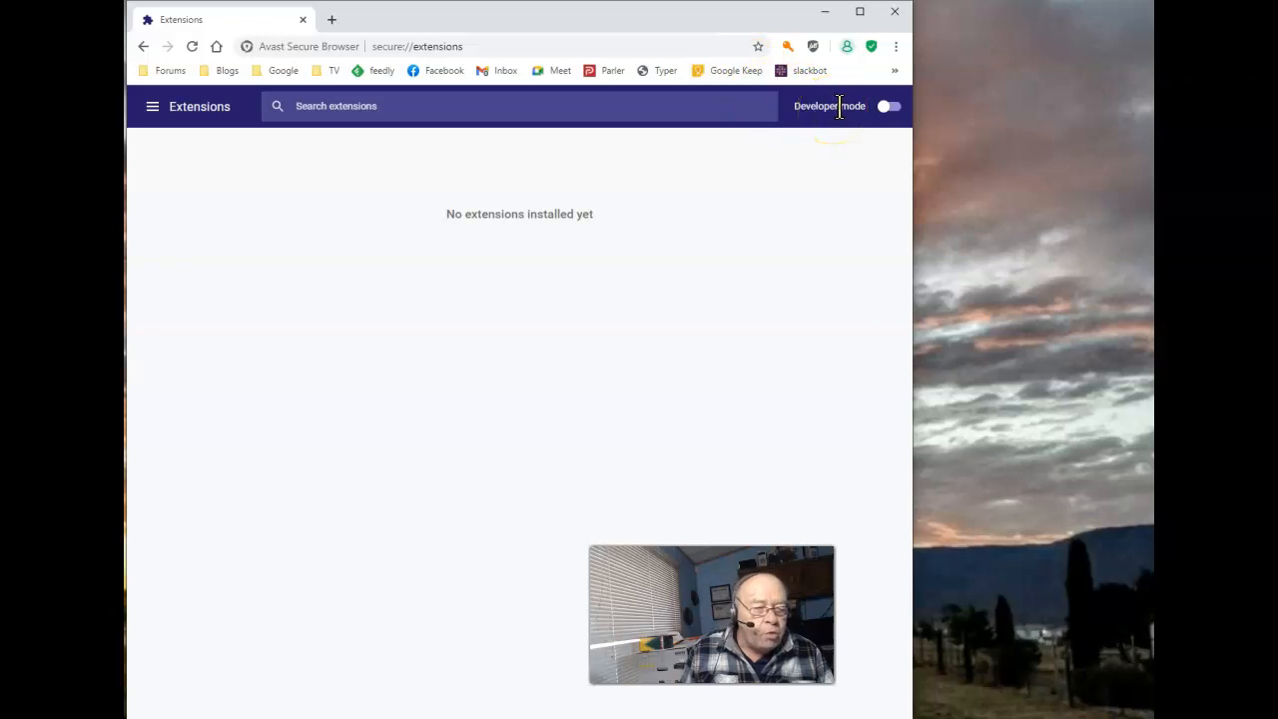
click(891, 106)
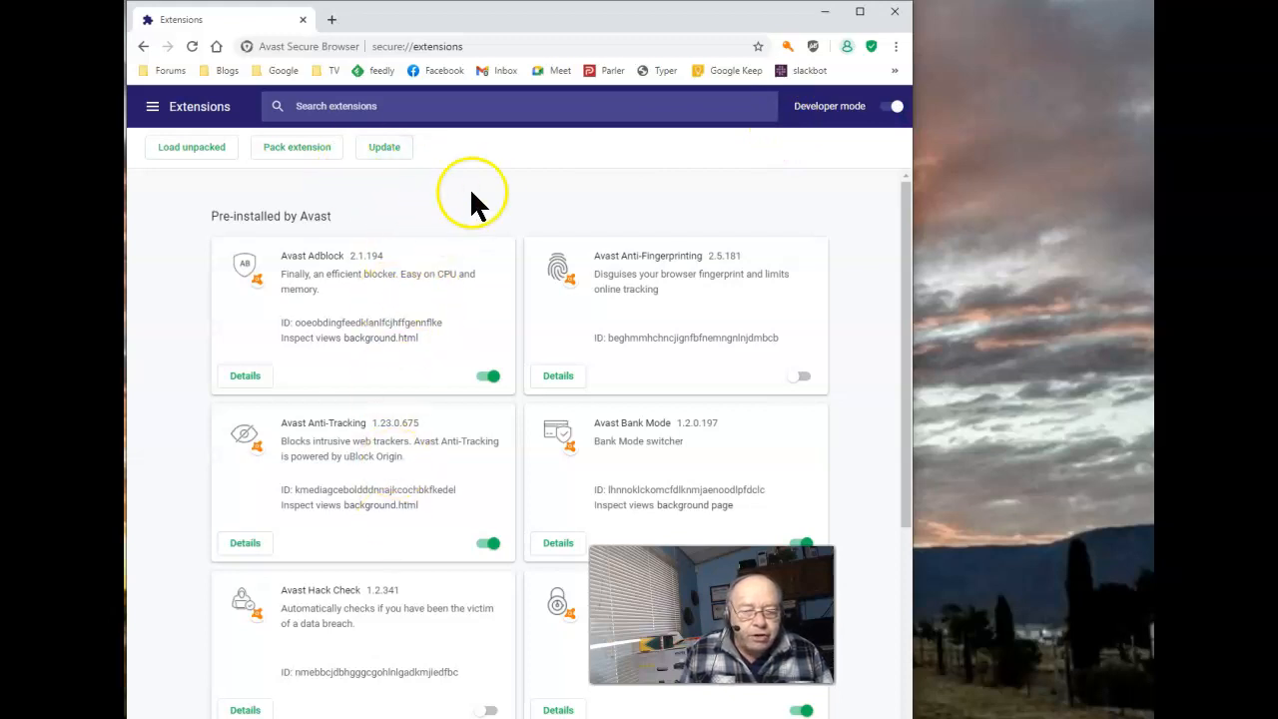
Step: Turn on the Avast Video Downloader toggle, then open a new browser tab
scroll(down, 3)
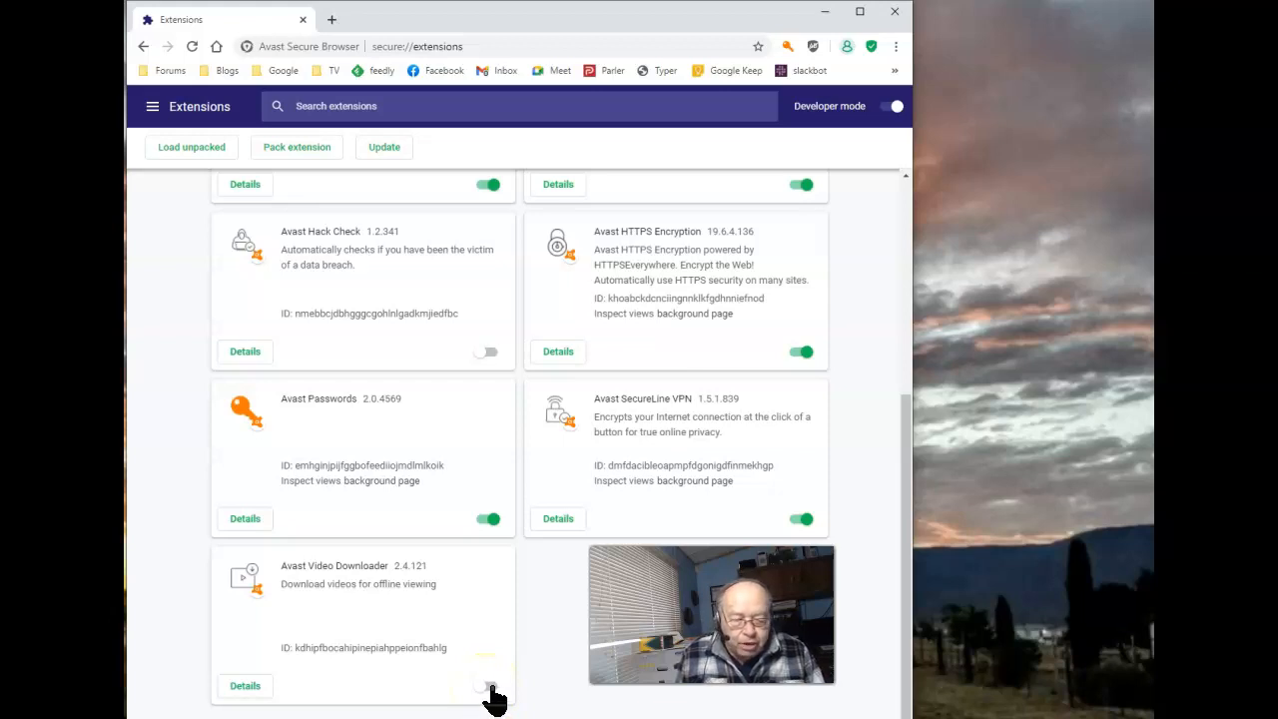
click(487, 683)
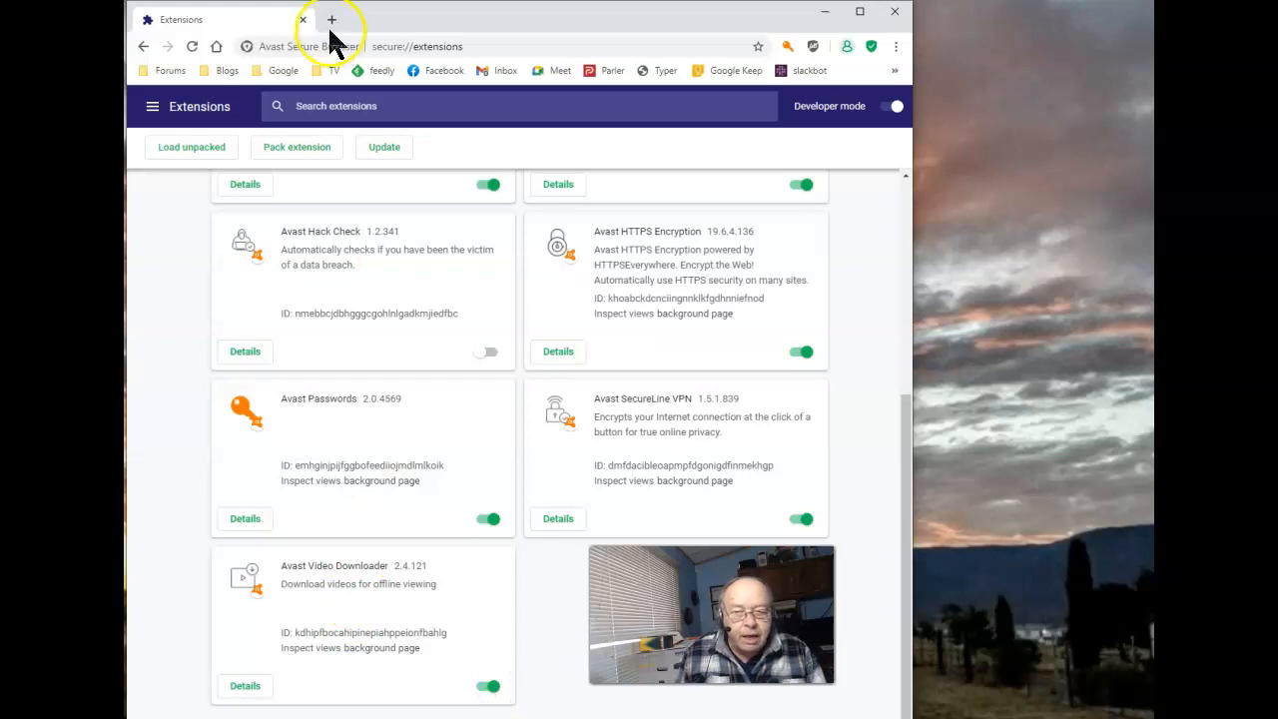
click(329, 19)
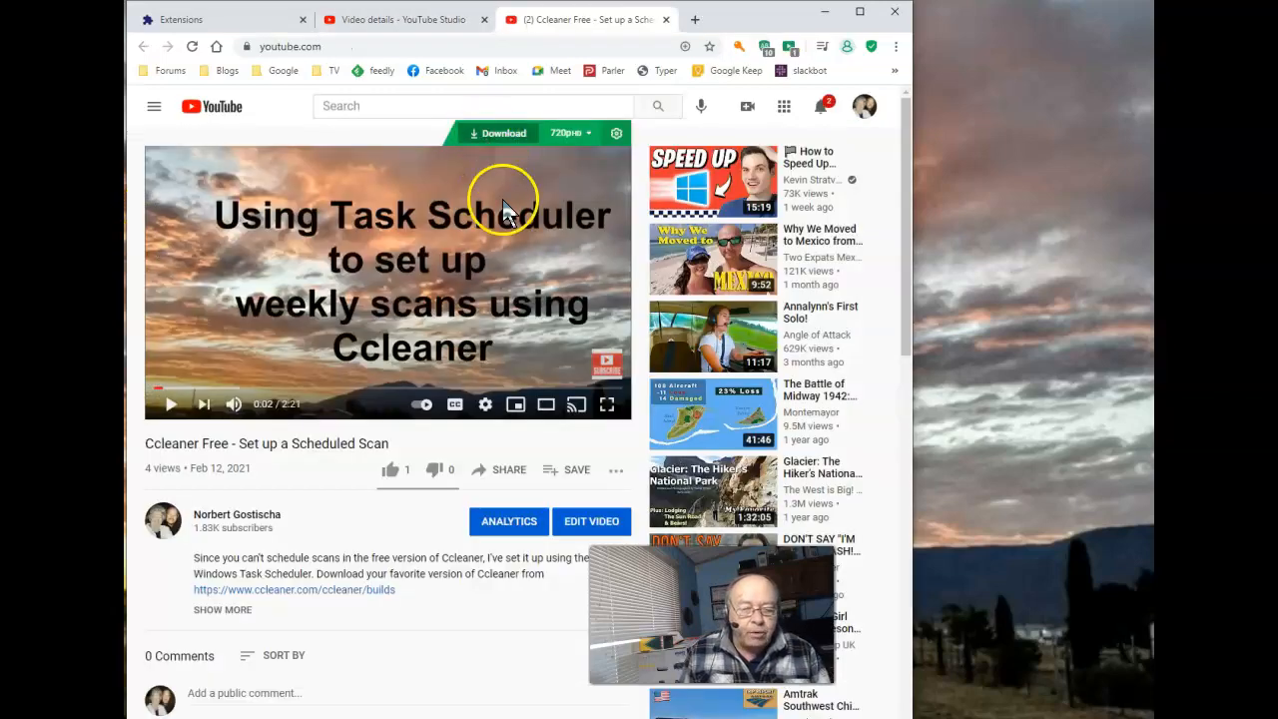
mouse_move(519, 139)
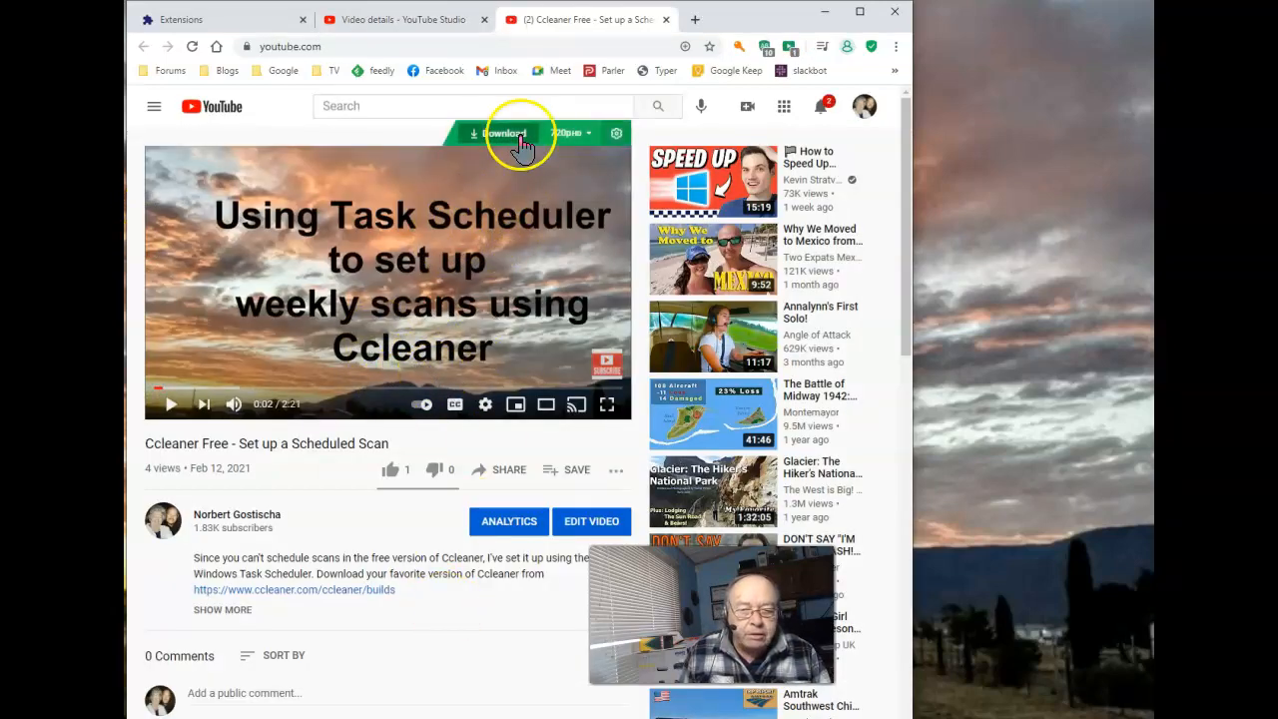
mouse_move(514, 269)
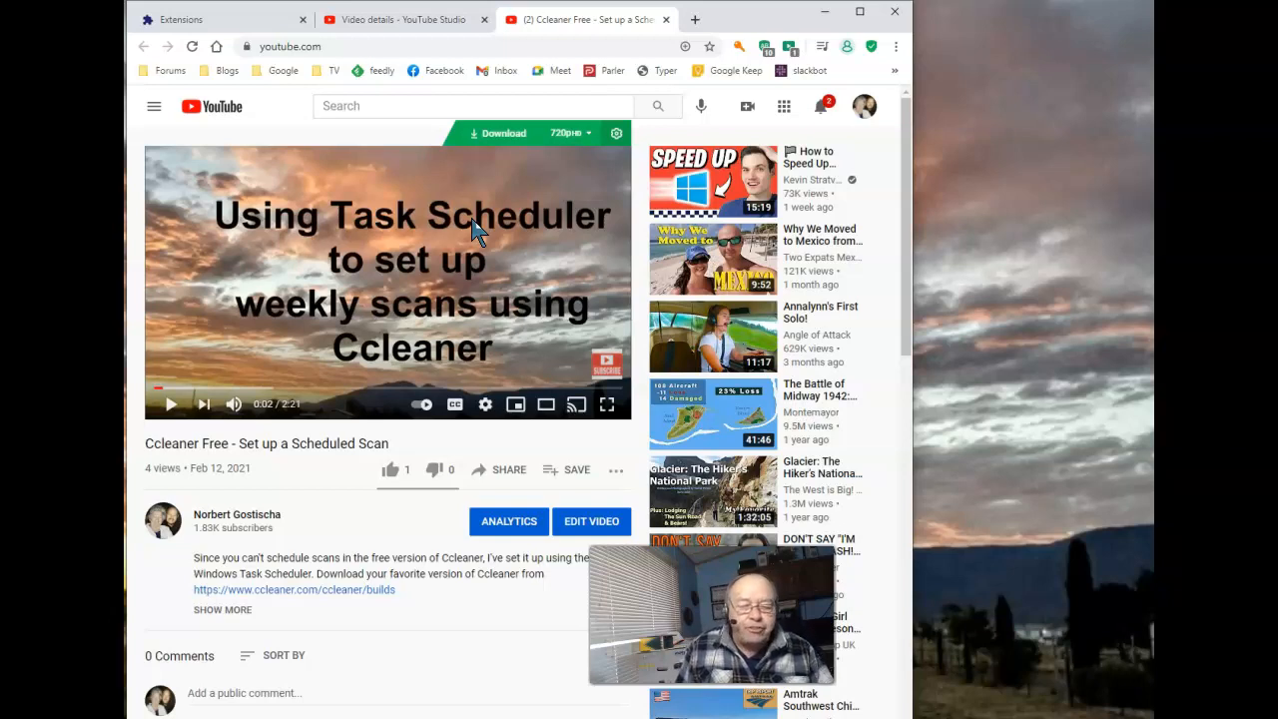
mouse_move(452, 193)
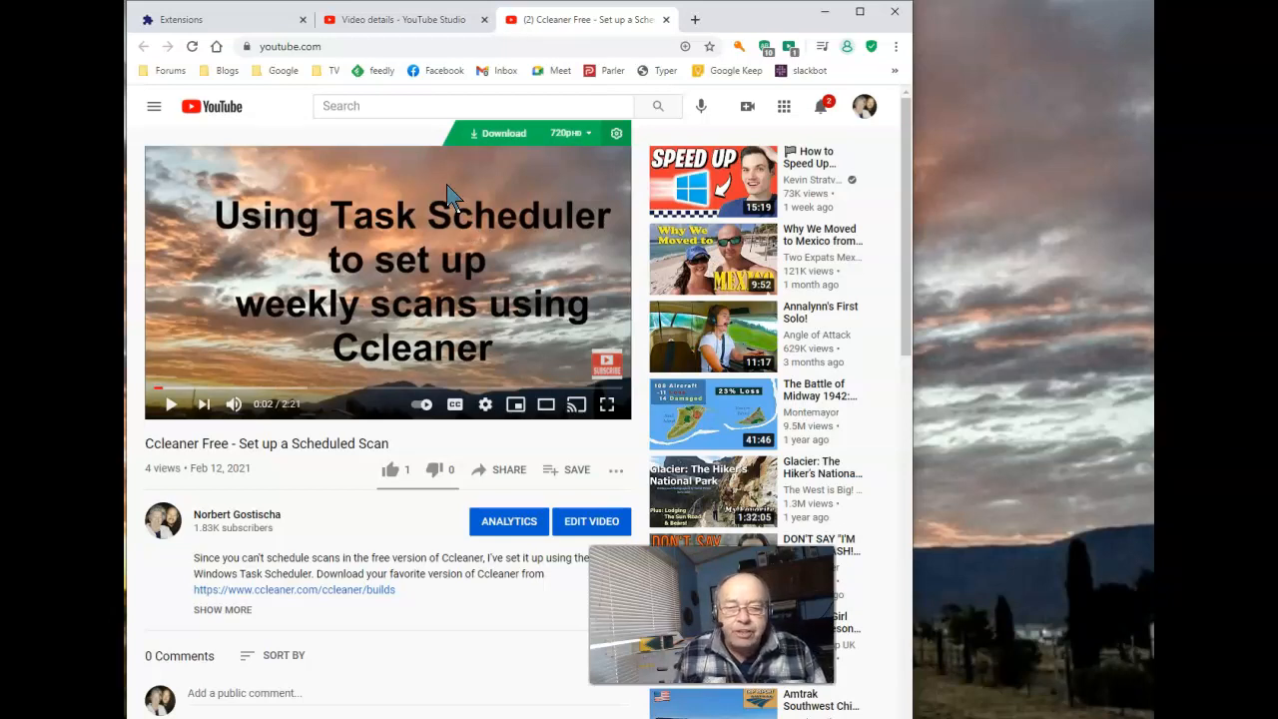